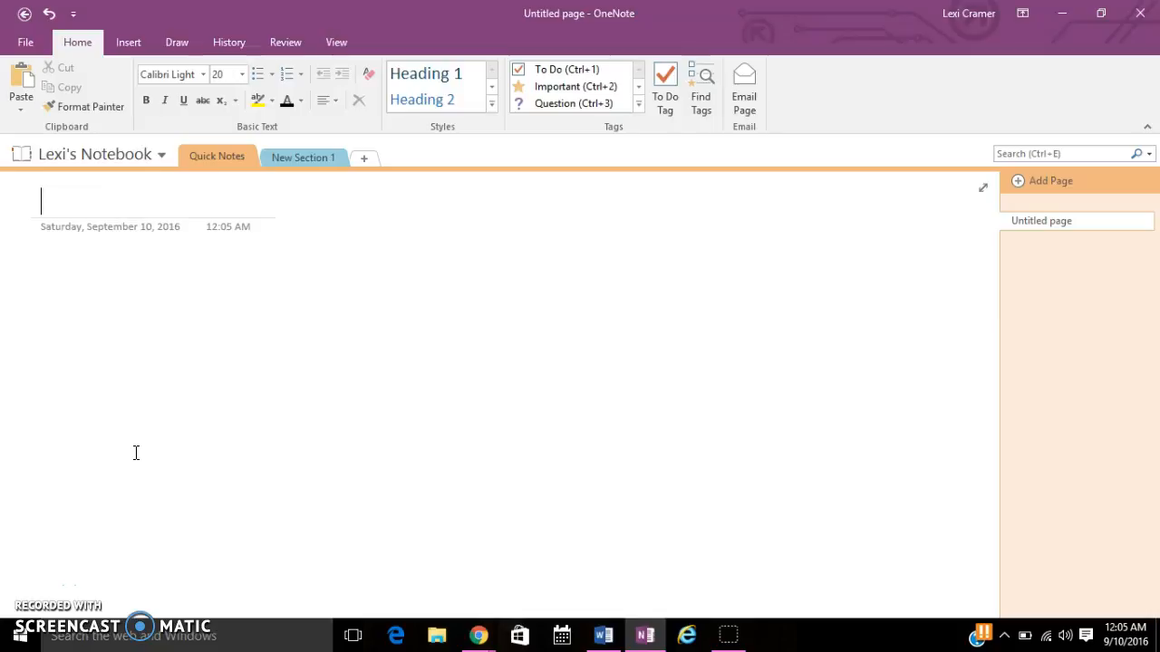
mouse_move(152, 440)
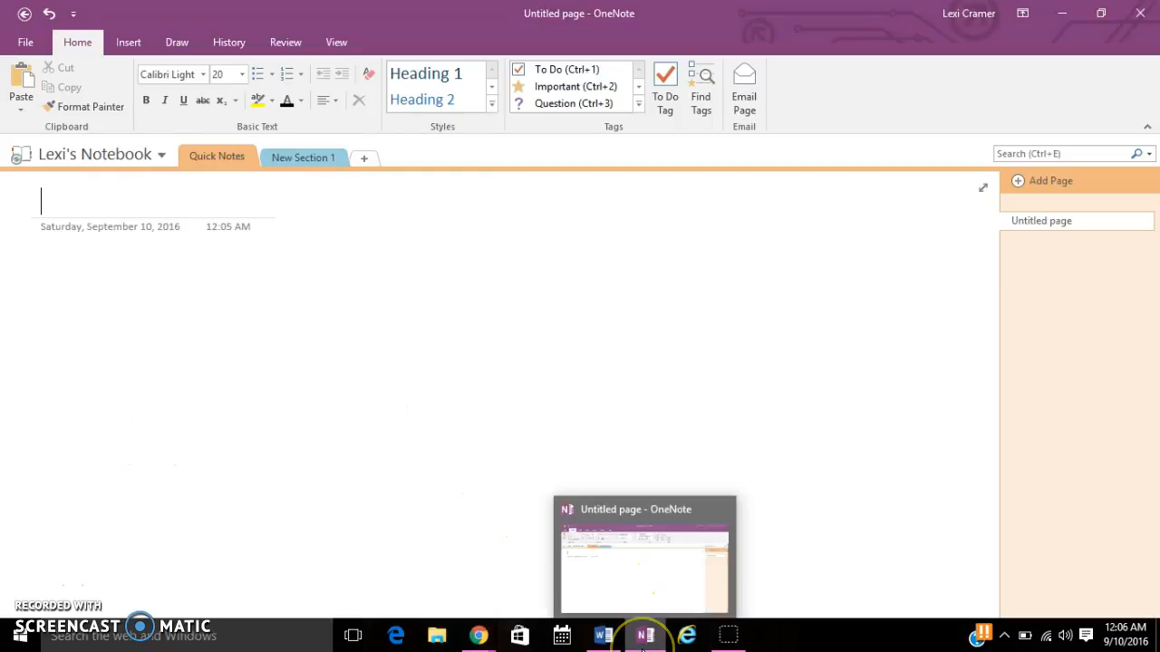
mouse_move(244, 305)
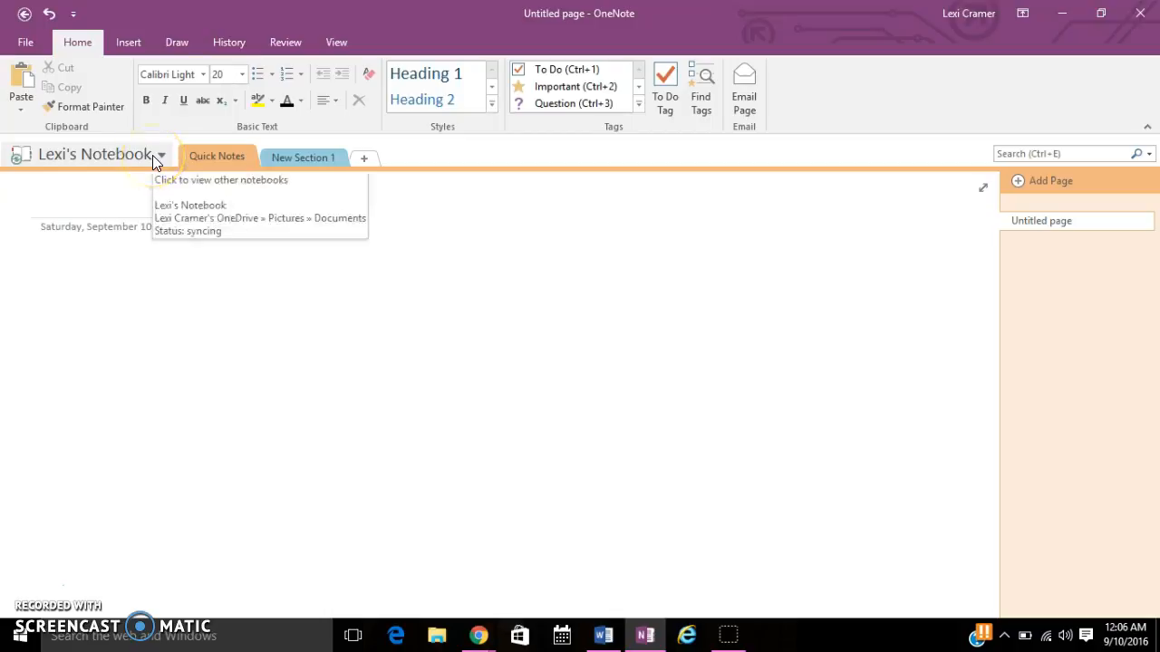
Show the notebook list with Lexi's Notebook, Winter Semester 2016, Devotionals and Fall 2016.
click(161, 154)
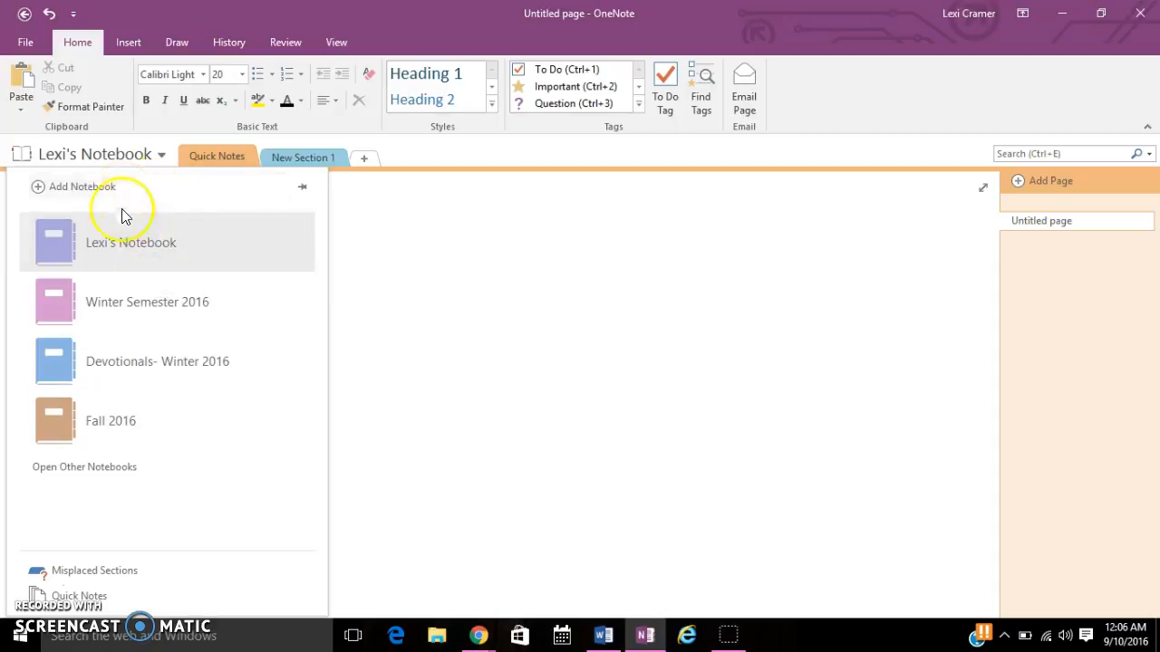
mouse_move(156, 431)
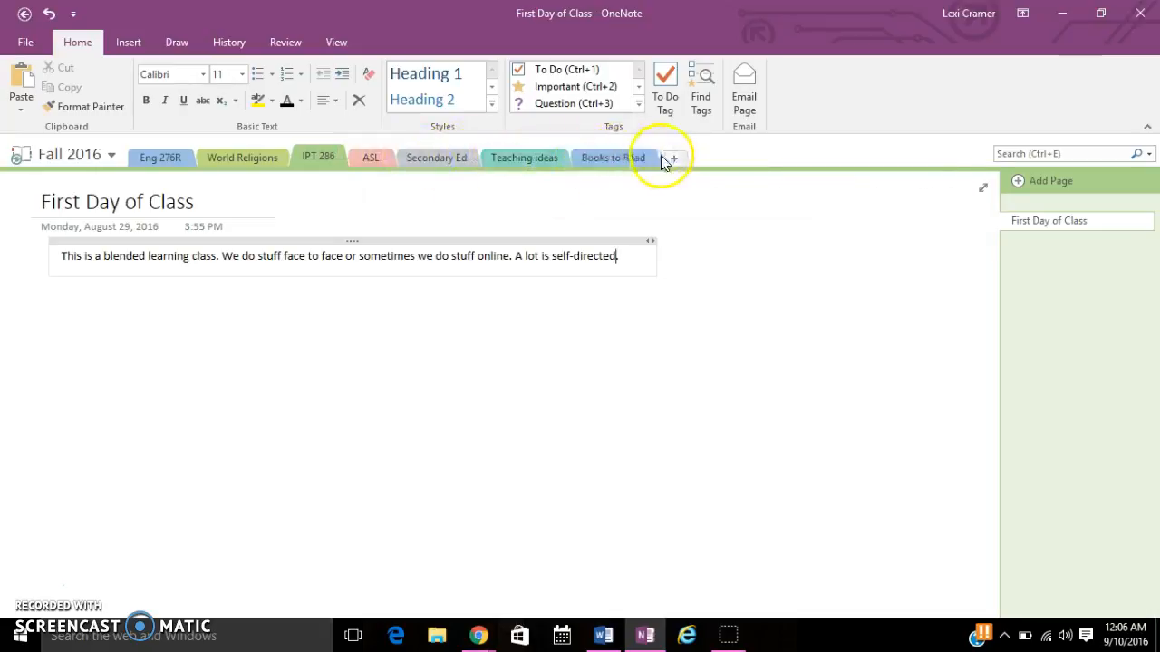
mouse_move(674, 160)
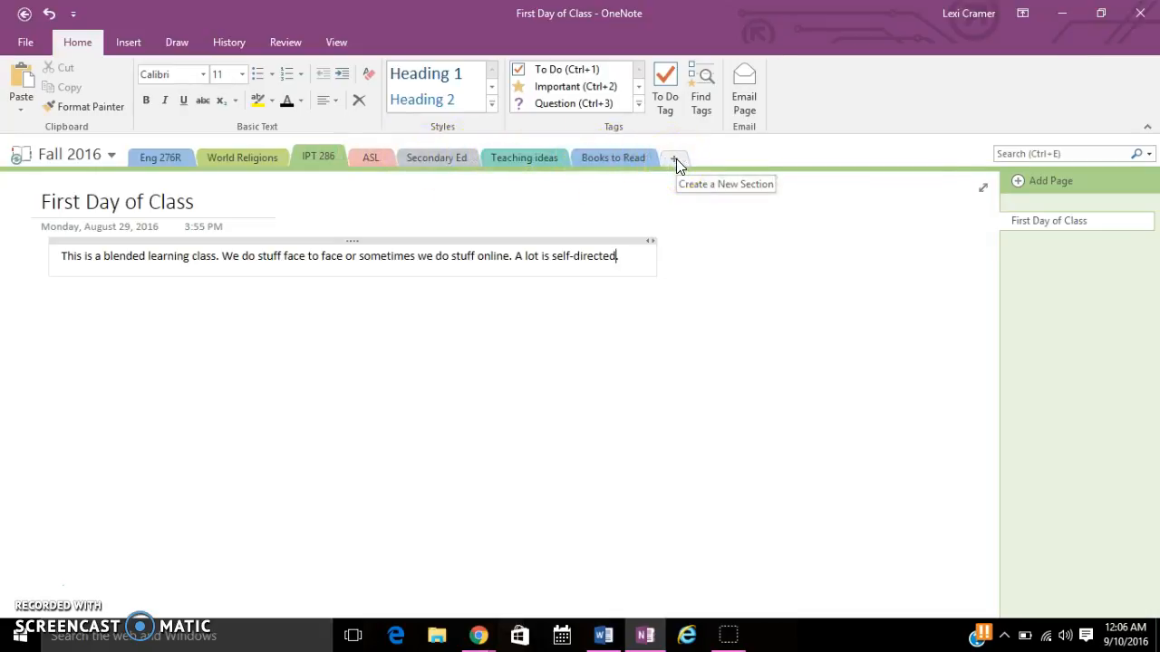
Create a new section in Fall 2016 and name it 'I love School'.
click(674, 155)
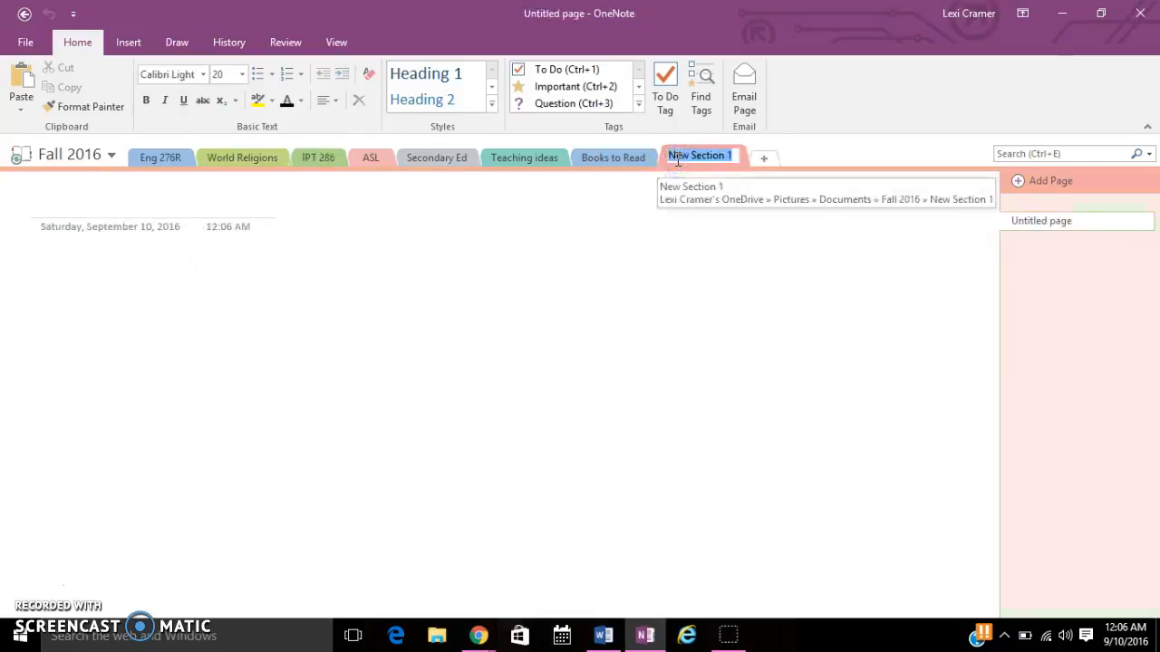
text(I love)
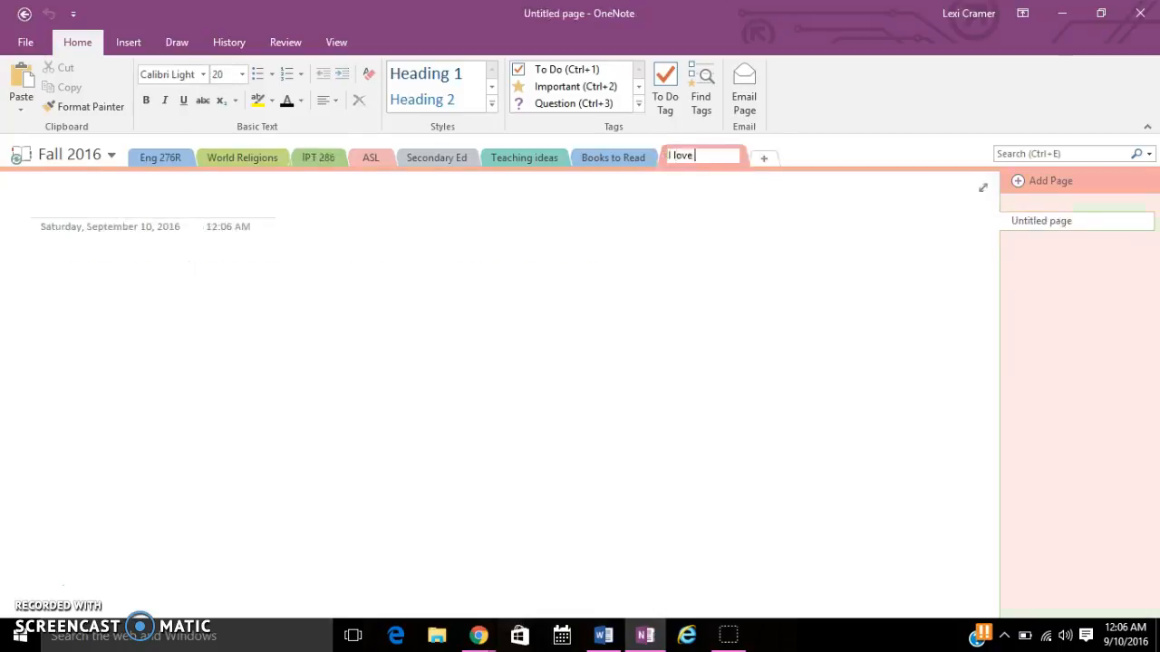
text(School)
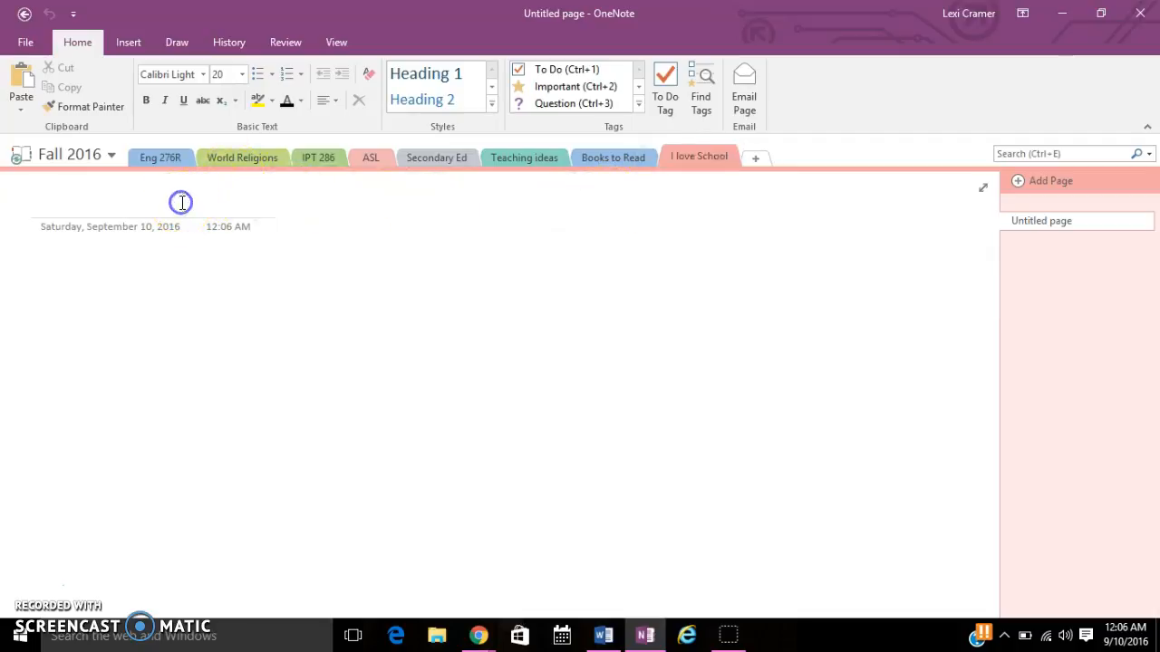
Title the first page 'First day of school' and add two untitled pages after it.
text(First sady)
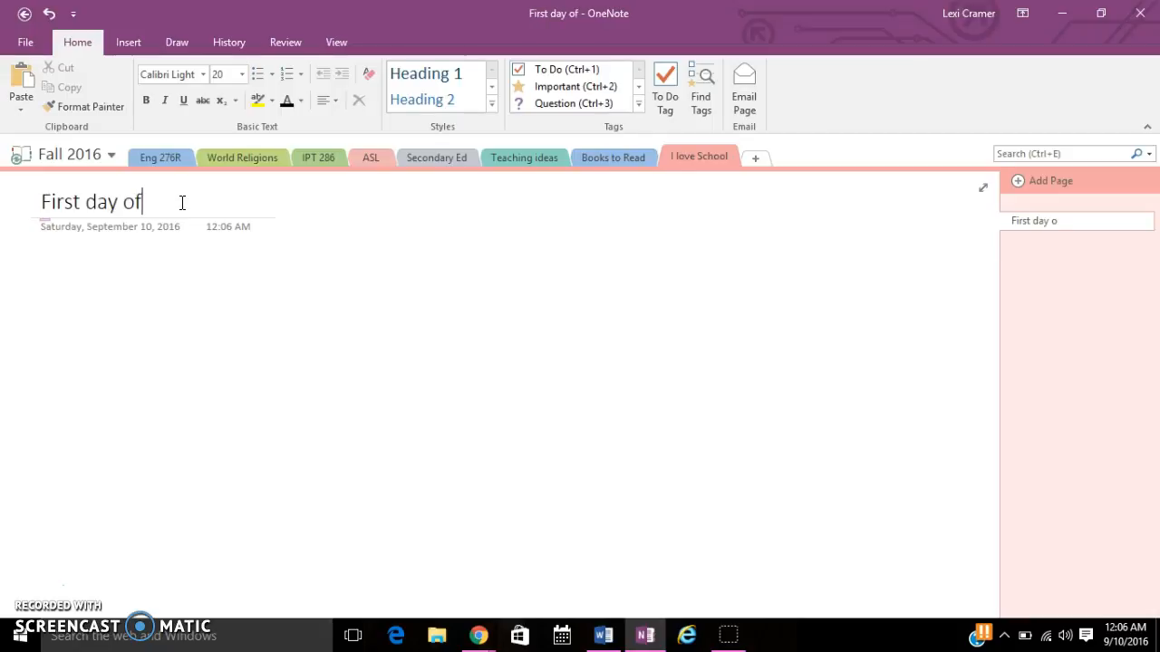
text(school)
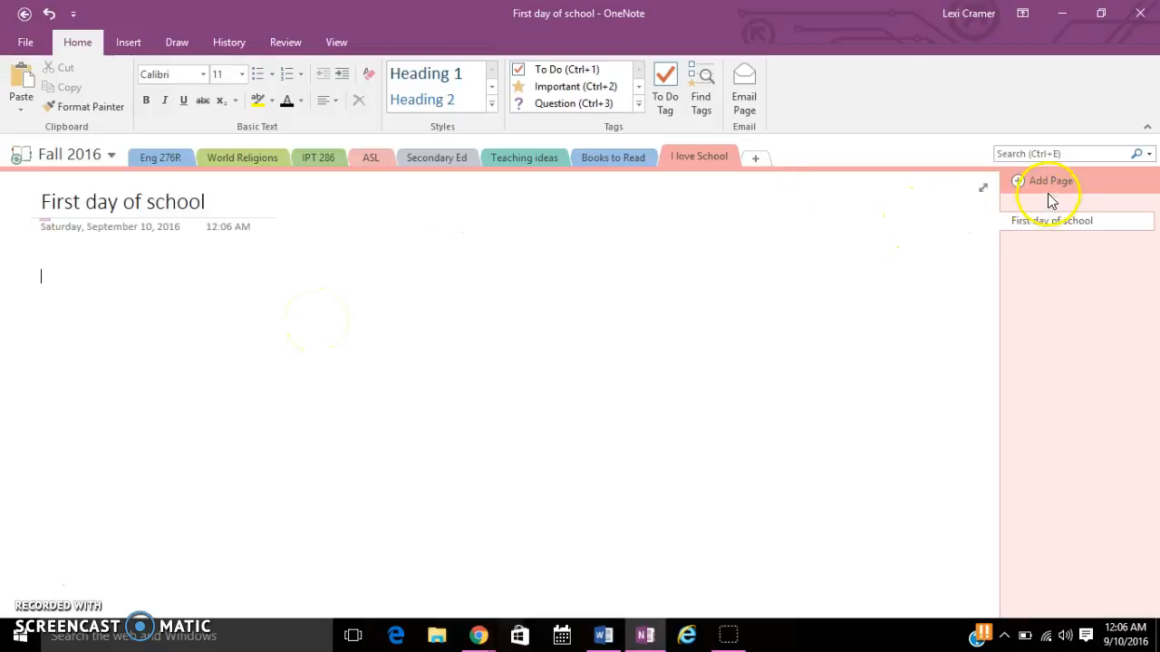
click(1051, 181)
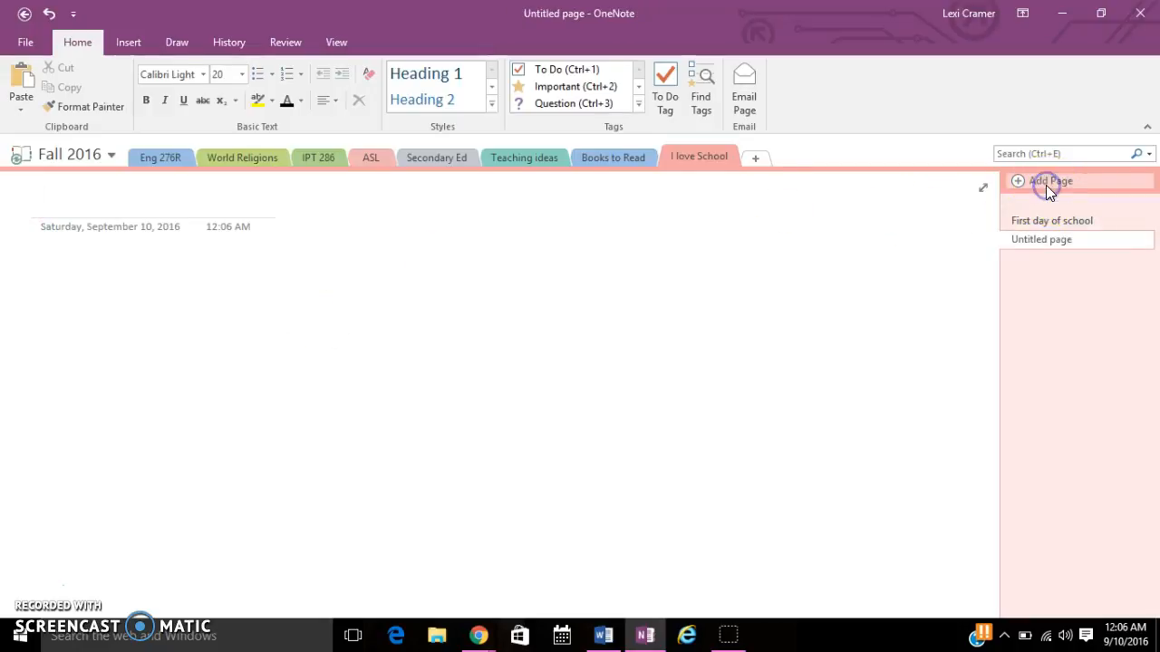
click(1051, 181)
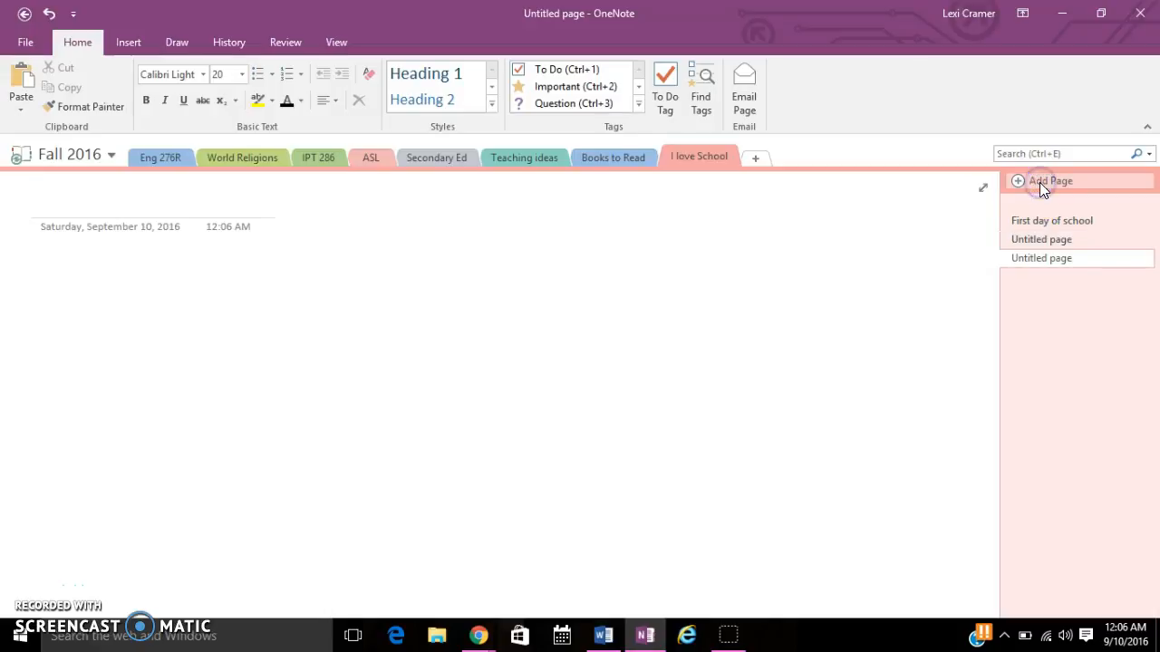